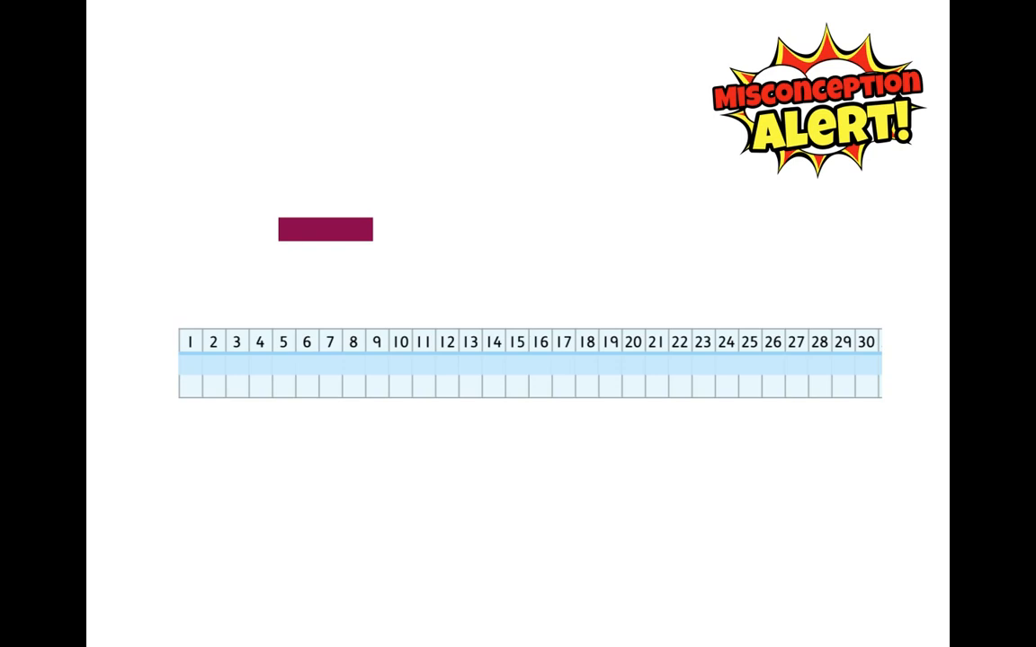
Step: Drag the maroon rod onto the 30-unit ruler so it spans numbers 2 to 5
left_click_drag(325, 229, 255, 322)
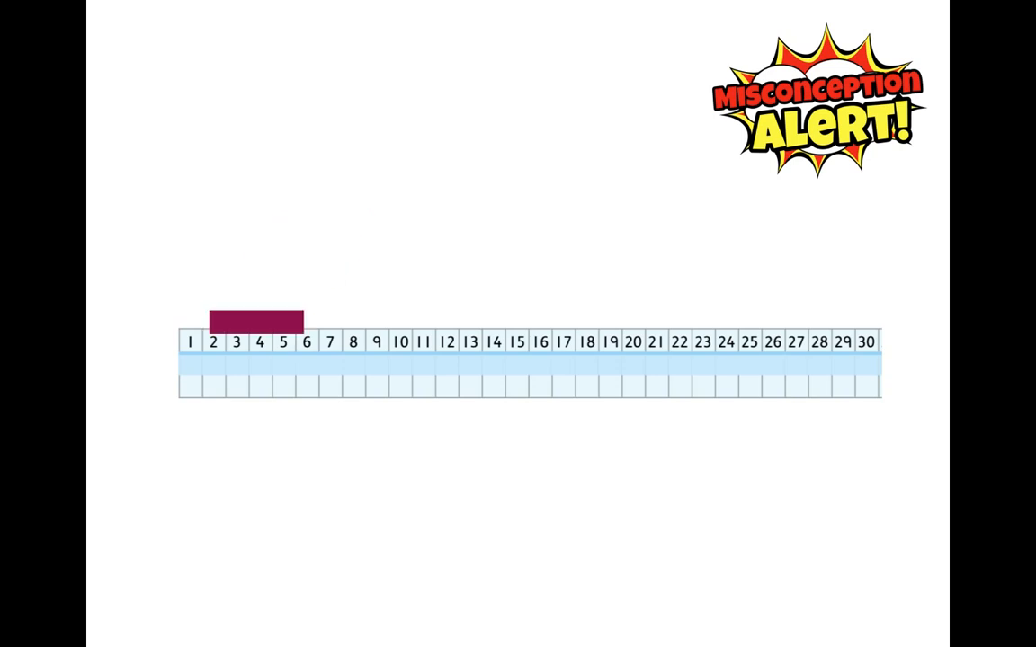